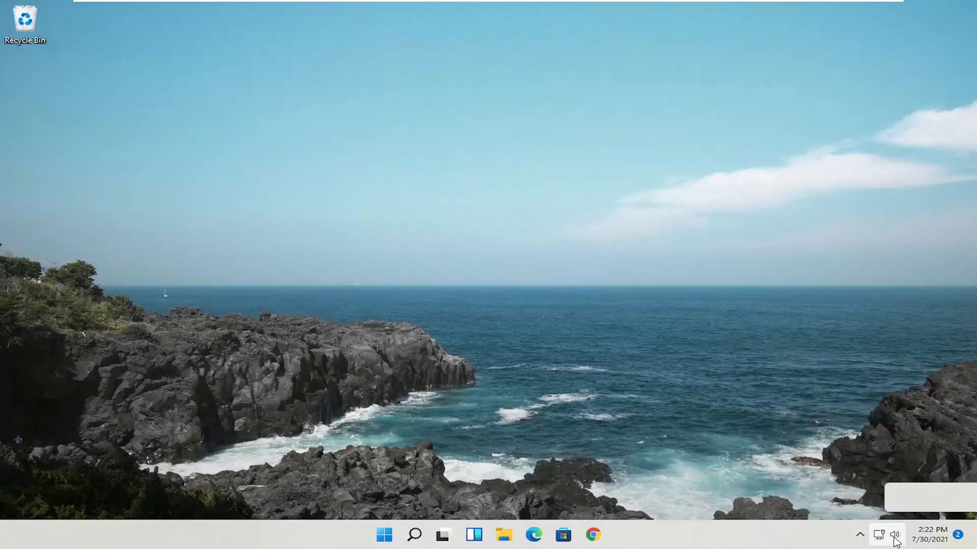
# Show the volume quick settings and expand the list of sound output devices.
pyautogui.click(895, 534)
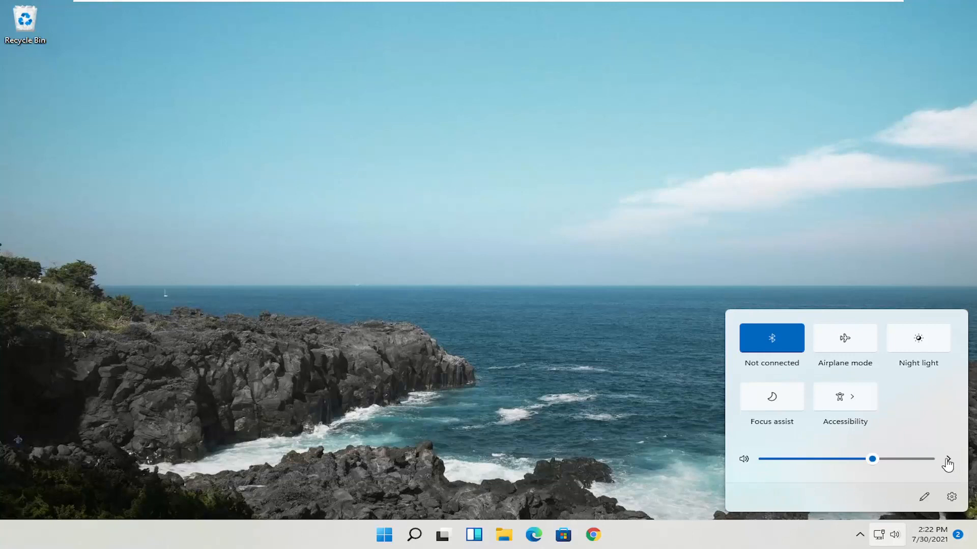
pyautogui.moveTo(948, 470)
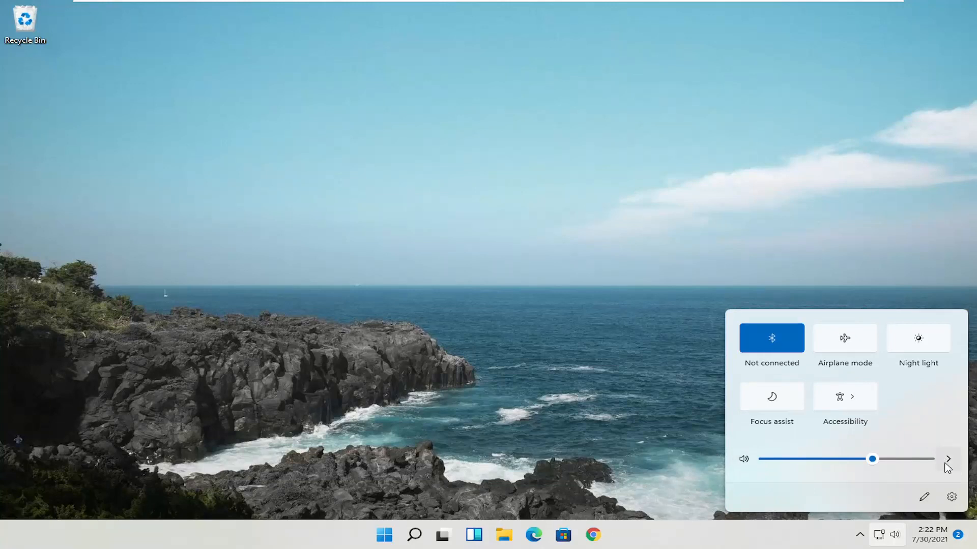
pyautogui.click(948, 459)
pyautogui.write('control panel')
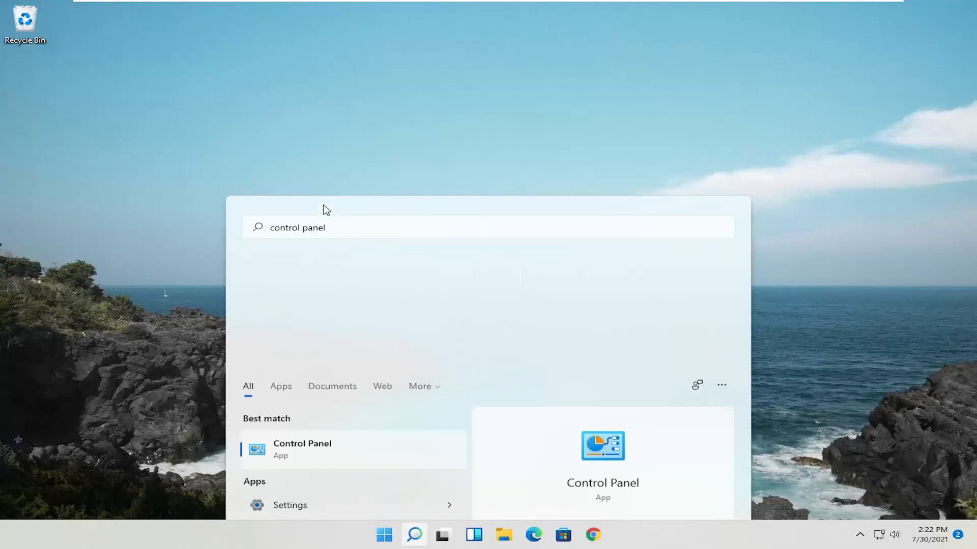
# Launch Control Panel from the 'control panel' search result.
pyautogui.click(302, 449)
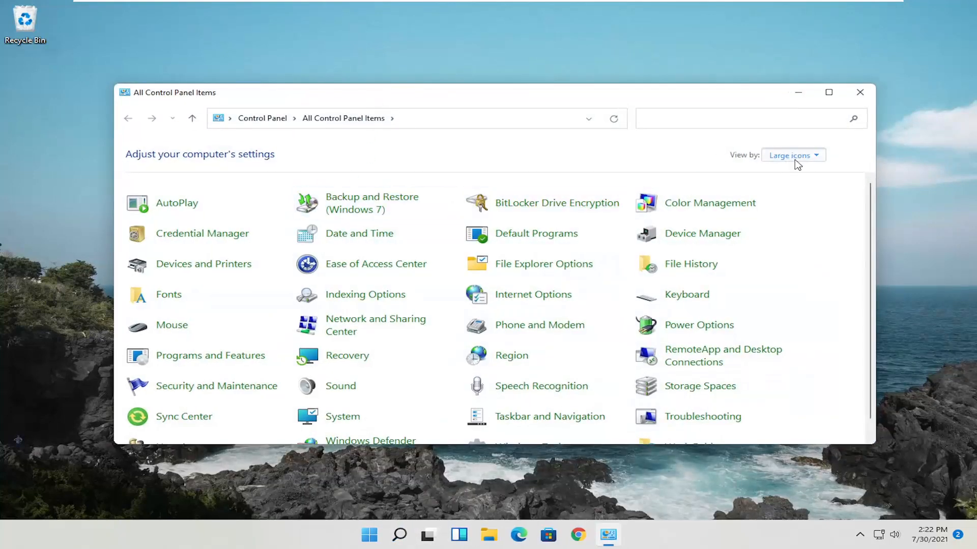
pyautogui.moveTo(537, 372)
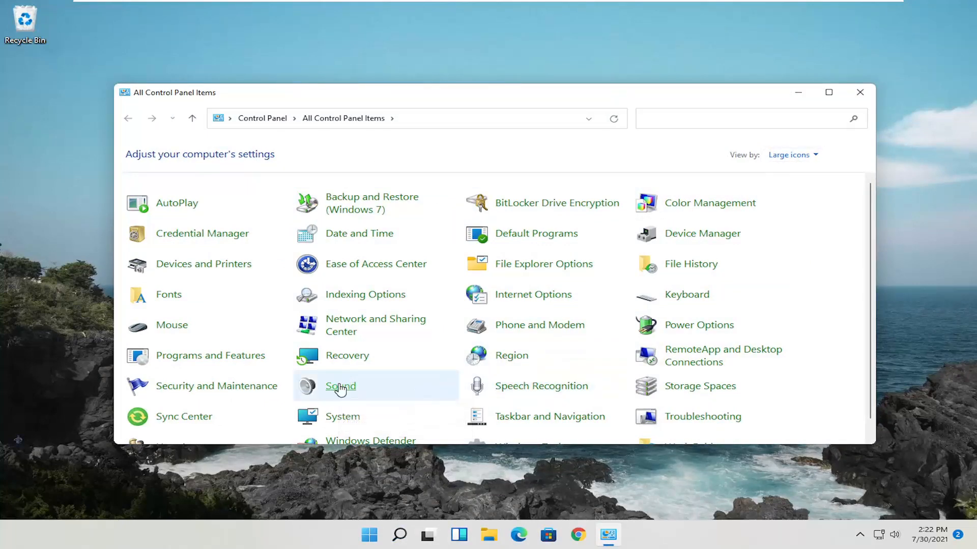
pyautogui.click(339, 386)
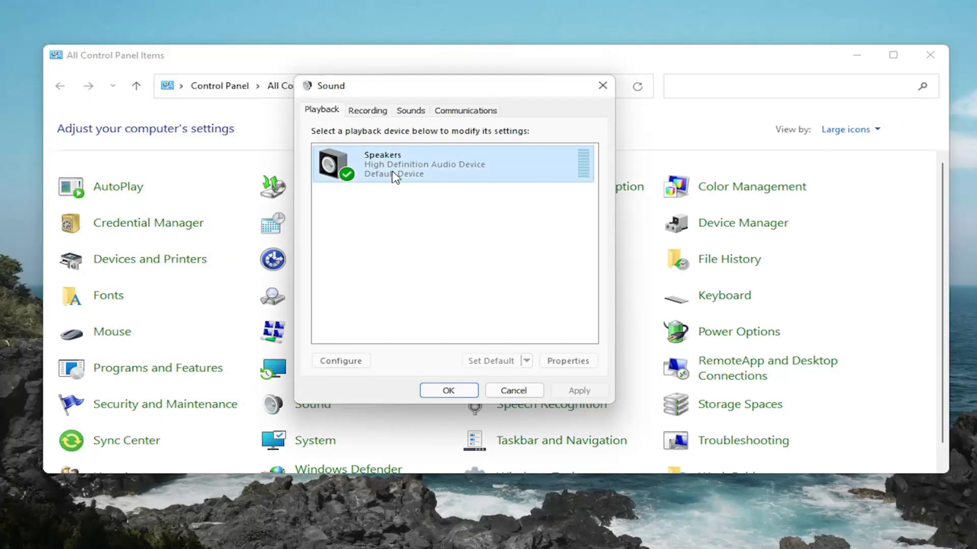
pyautogui.moveTo(382, 171)
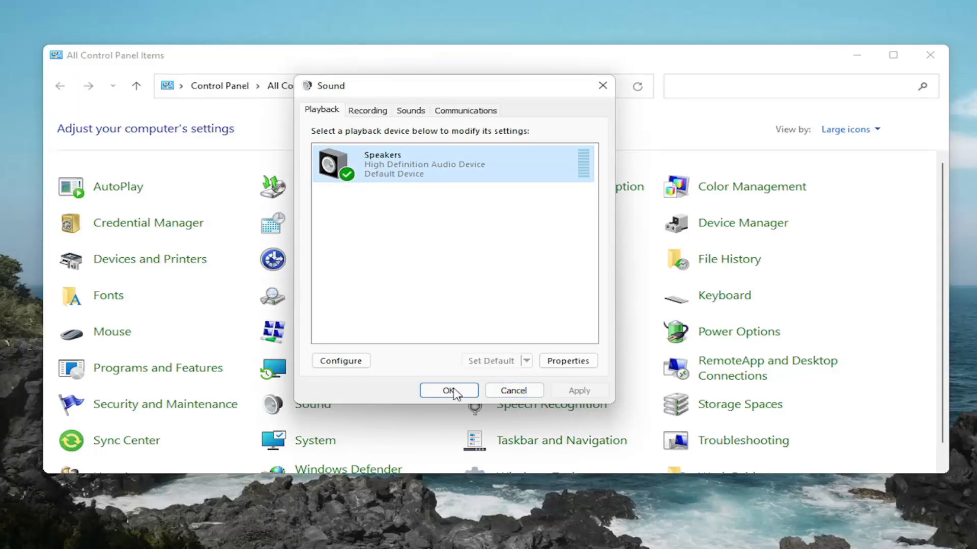
pyautogui.click(449, 390)
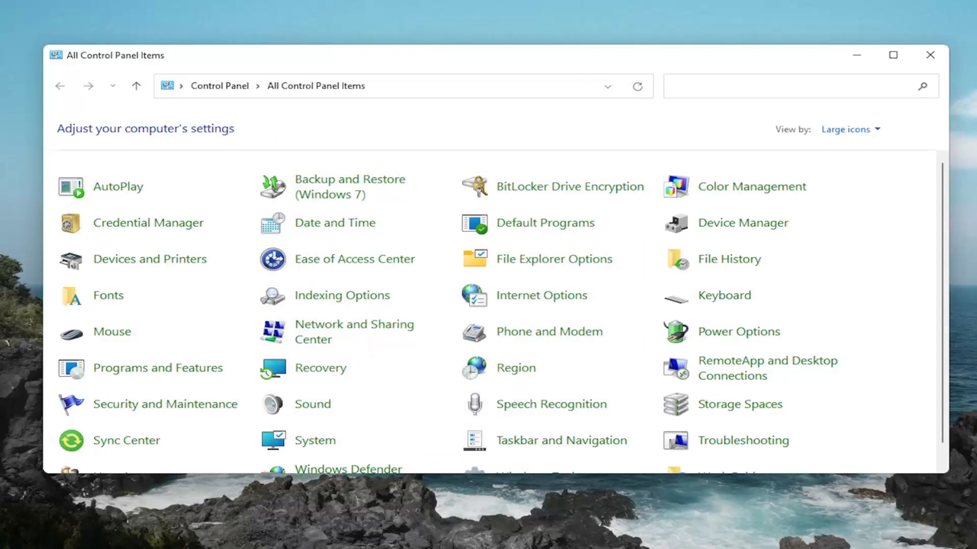
pyautogui.moveTo(311, 407)
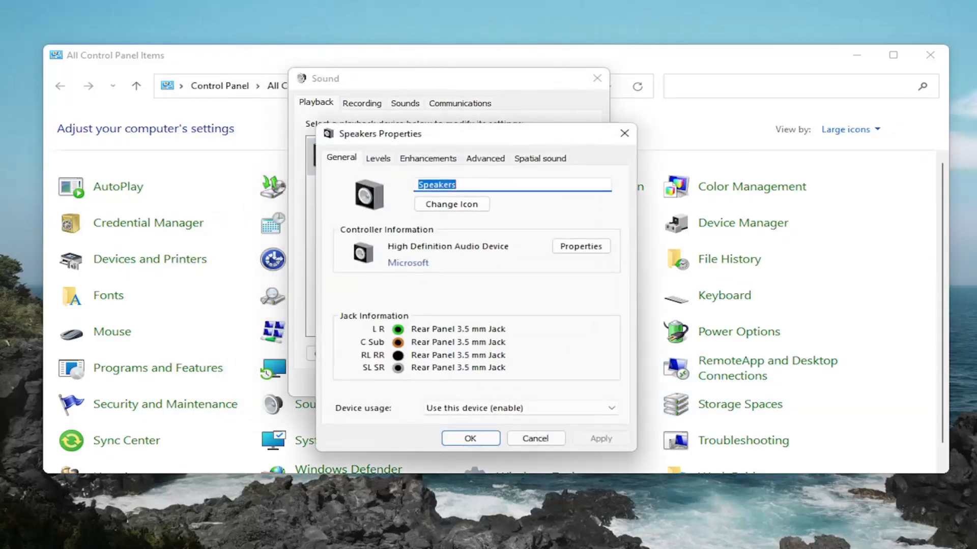
# Review the Speakers' Enhancements list (all unchecked), cancel, then reopen and close the properties.
pyautogui.click(427, 158)
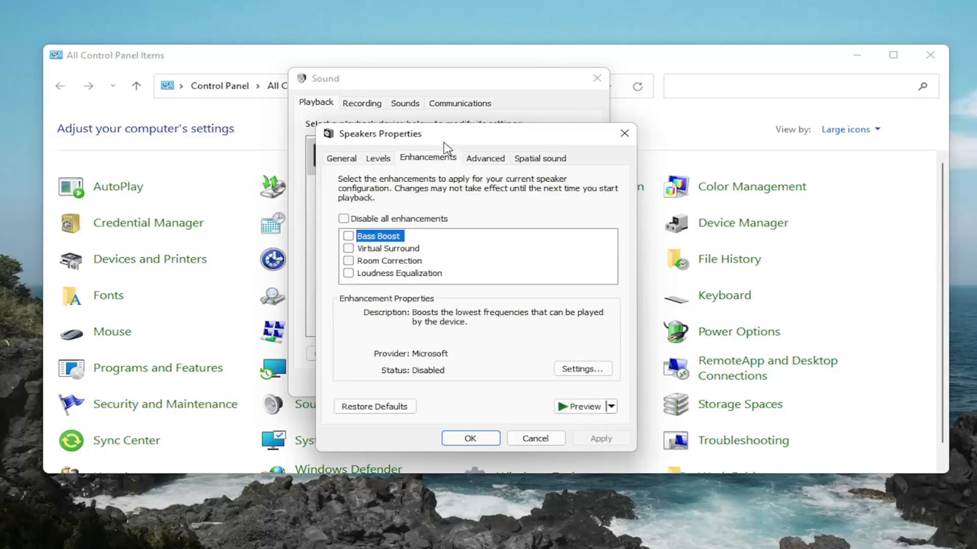
pyautogui.click(344, 218)
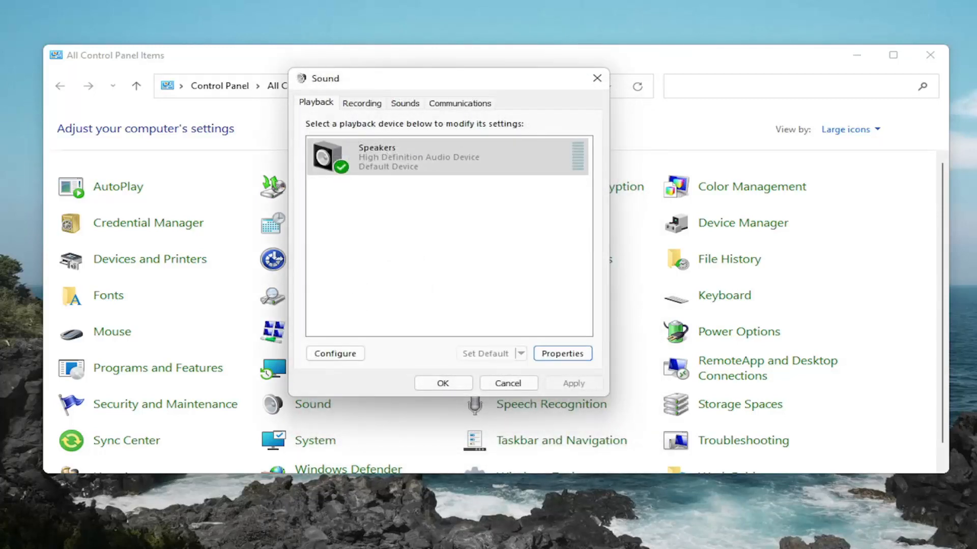
pyautogui.moveTo(528, 373)
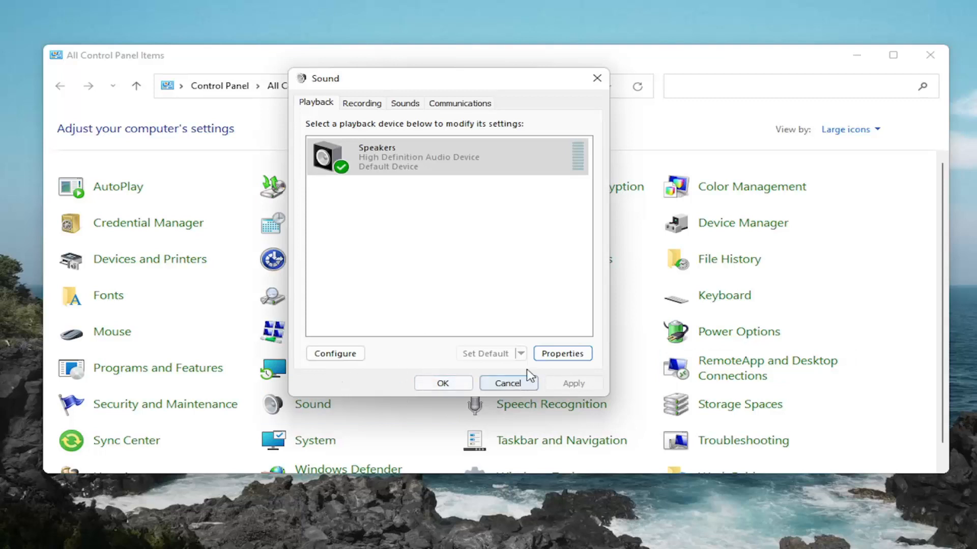
pyautogui.click(563, 354)
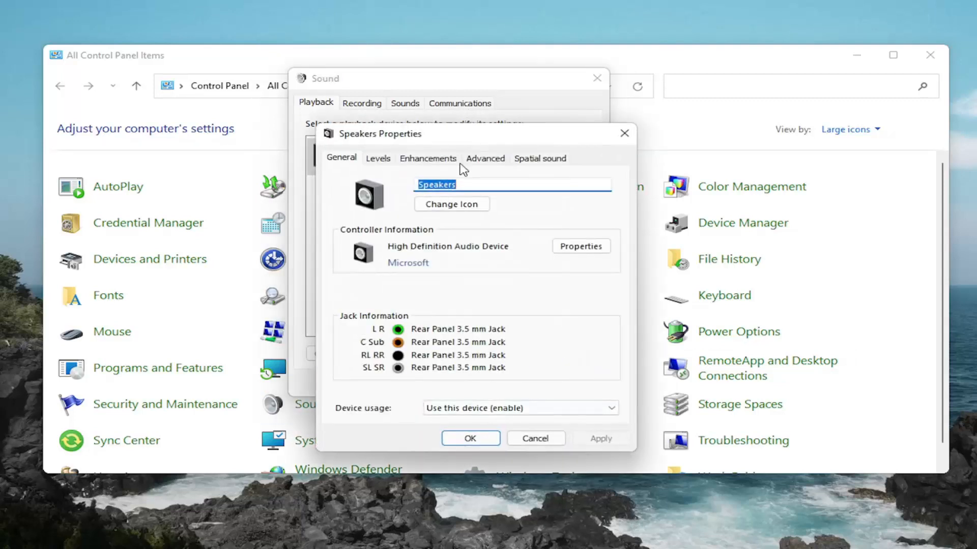
pyautogui.click(427, 158)
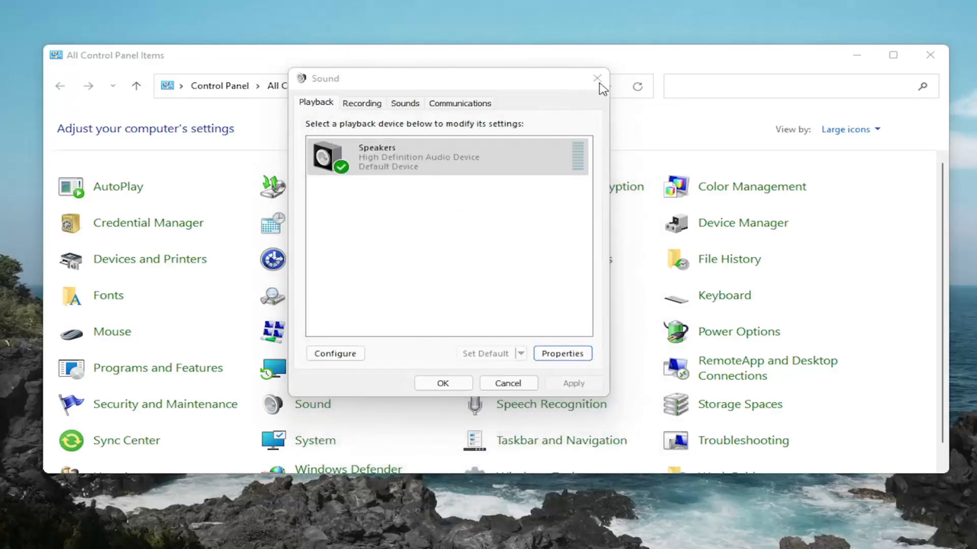
# Close the Sound playback devices dialog.
pyautogui.click(596, 77)
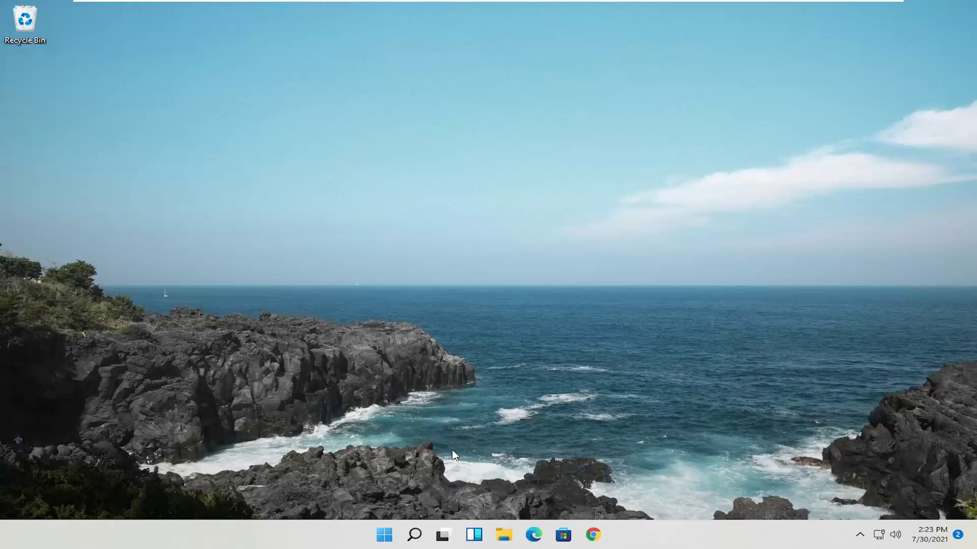
pyautogui.moveTo(443, 491)
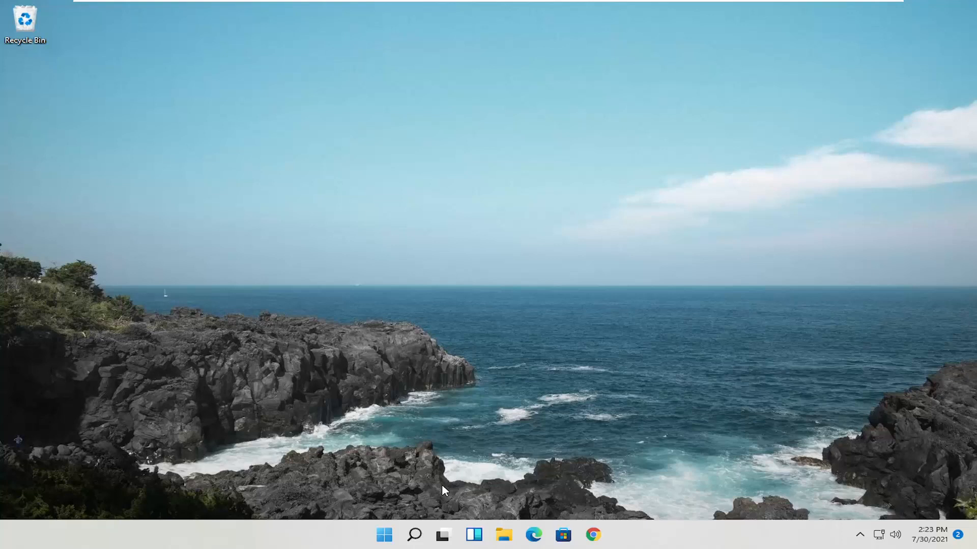
# Search 'troubleshoot settings' and go to Other troubleshooters listing Playing Audio.
pyautogui.click(415, 535)
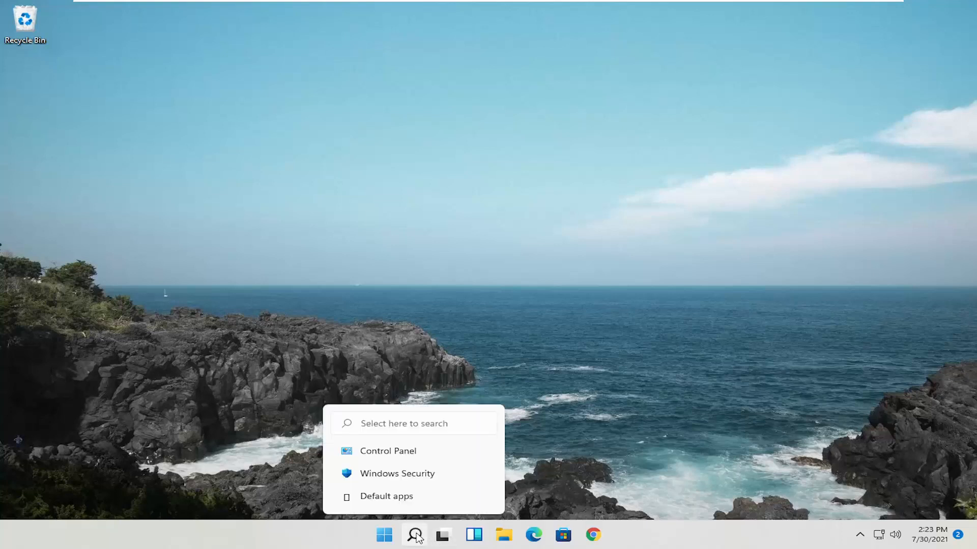
pyautogui.write('troubleshoot settings')
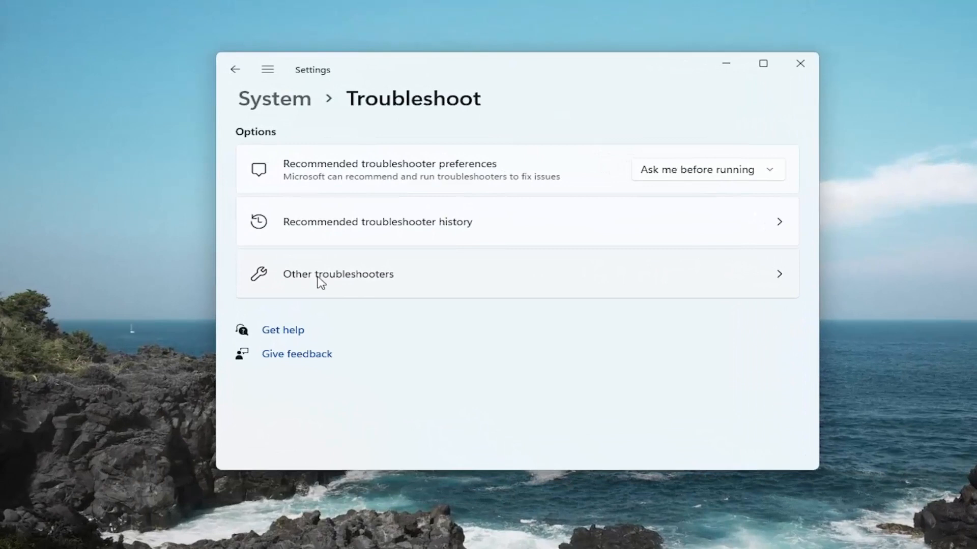
pyautogui.click(338, 275)
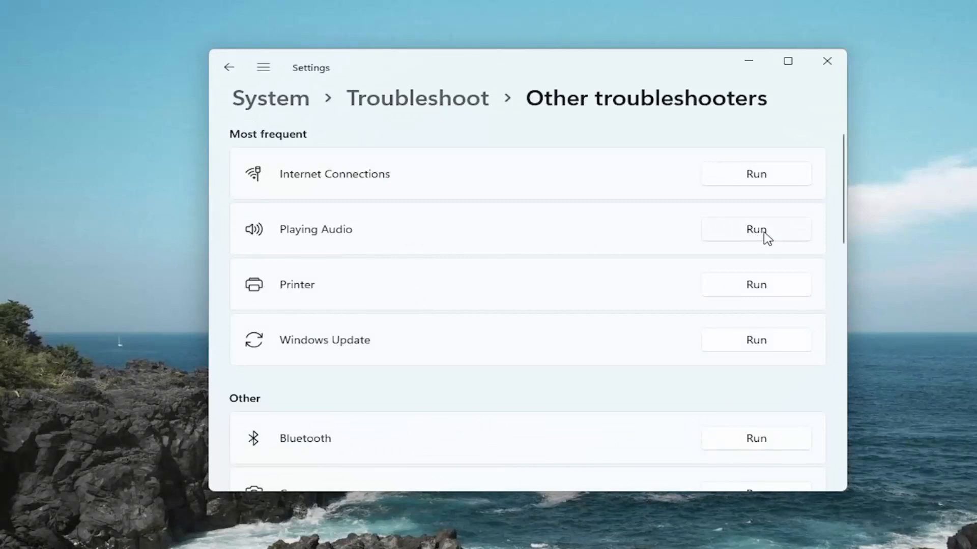
# Run the Playing Audio troubleshooter, dismiss the enhancements suggestion, and close Settings.
pyautogui.click(755, 230)
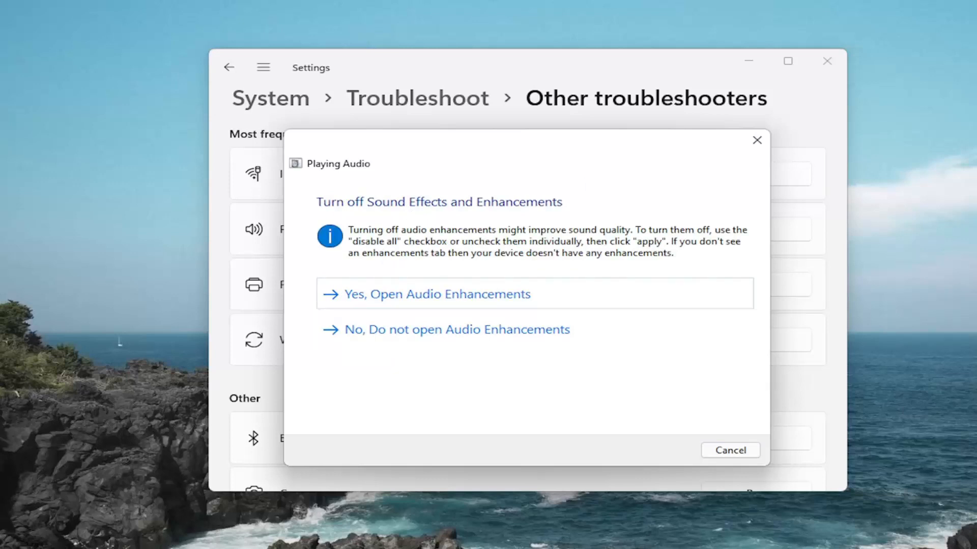
pyautogui.click(456, 329)
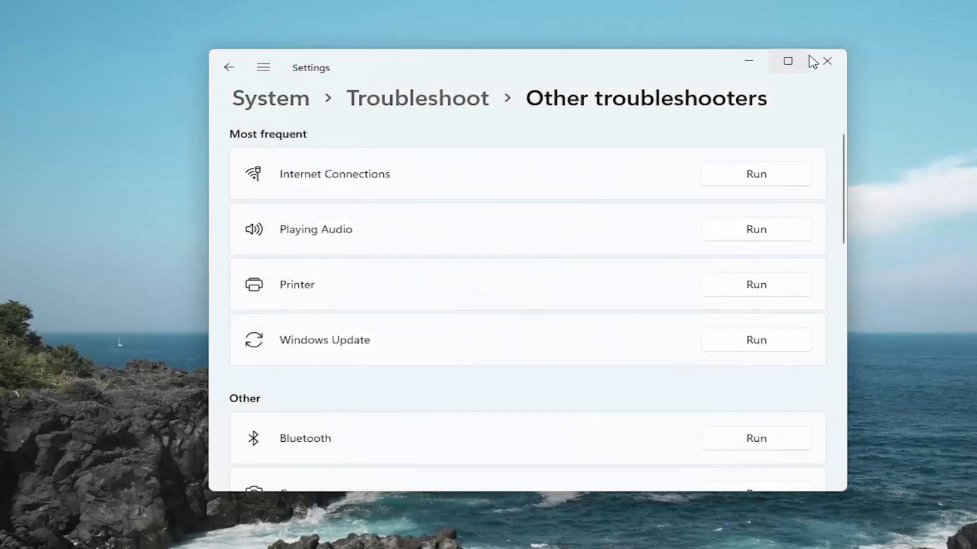
pyautogui.click(830, 61)
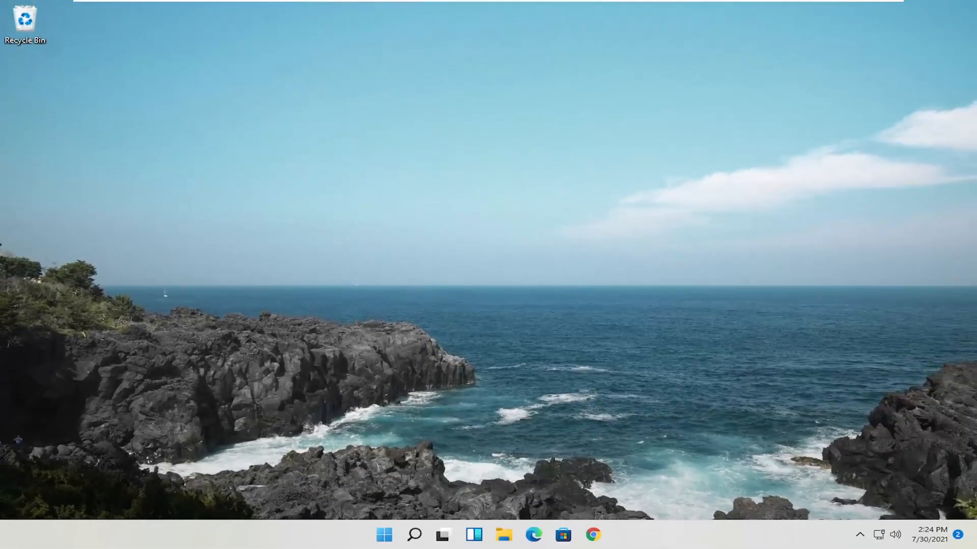